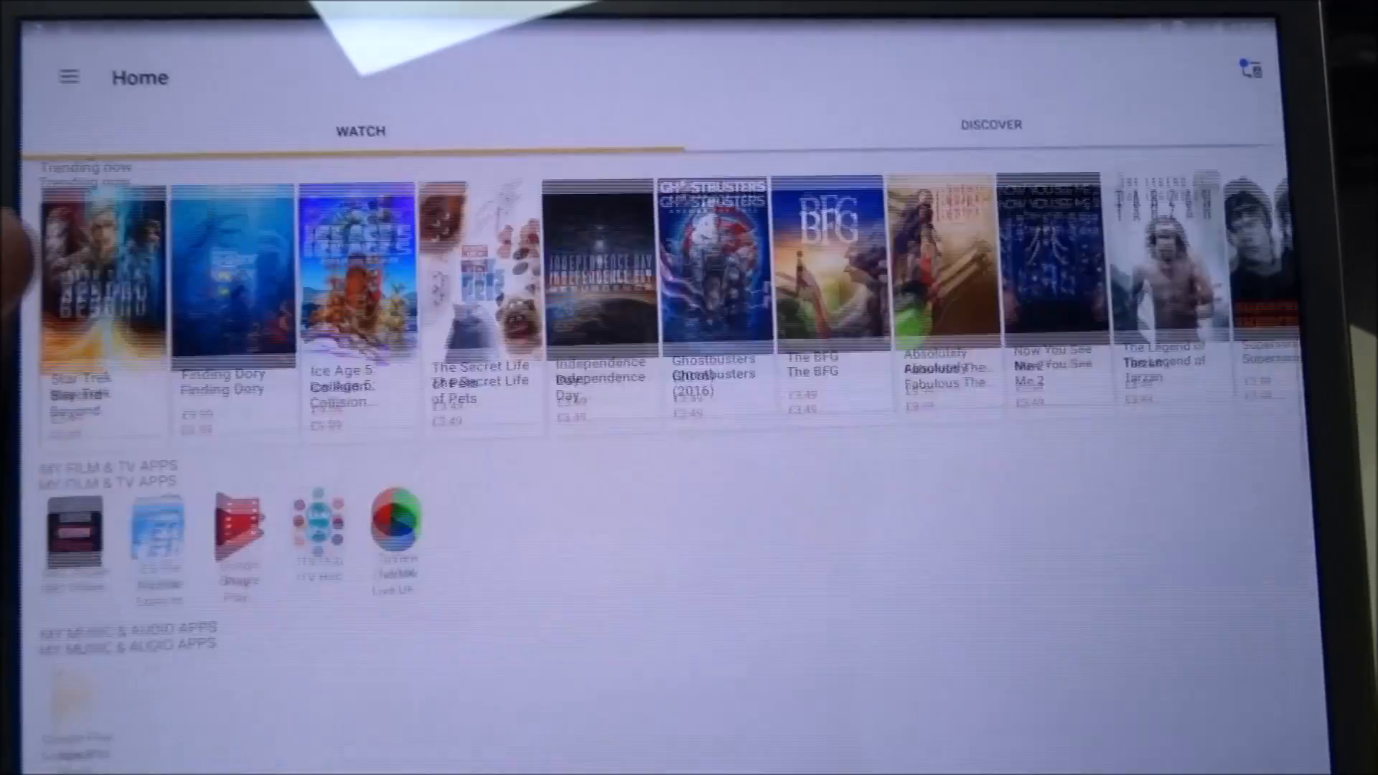
scroll(down, 3)
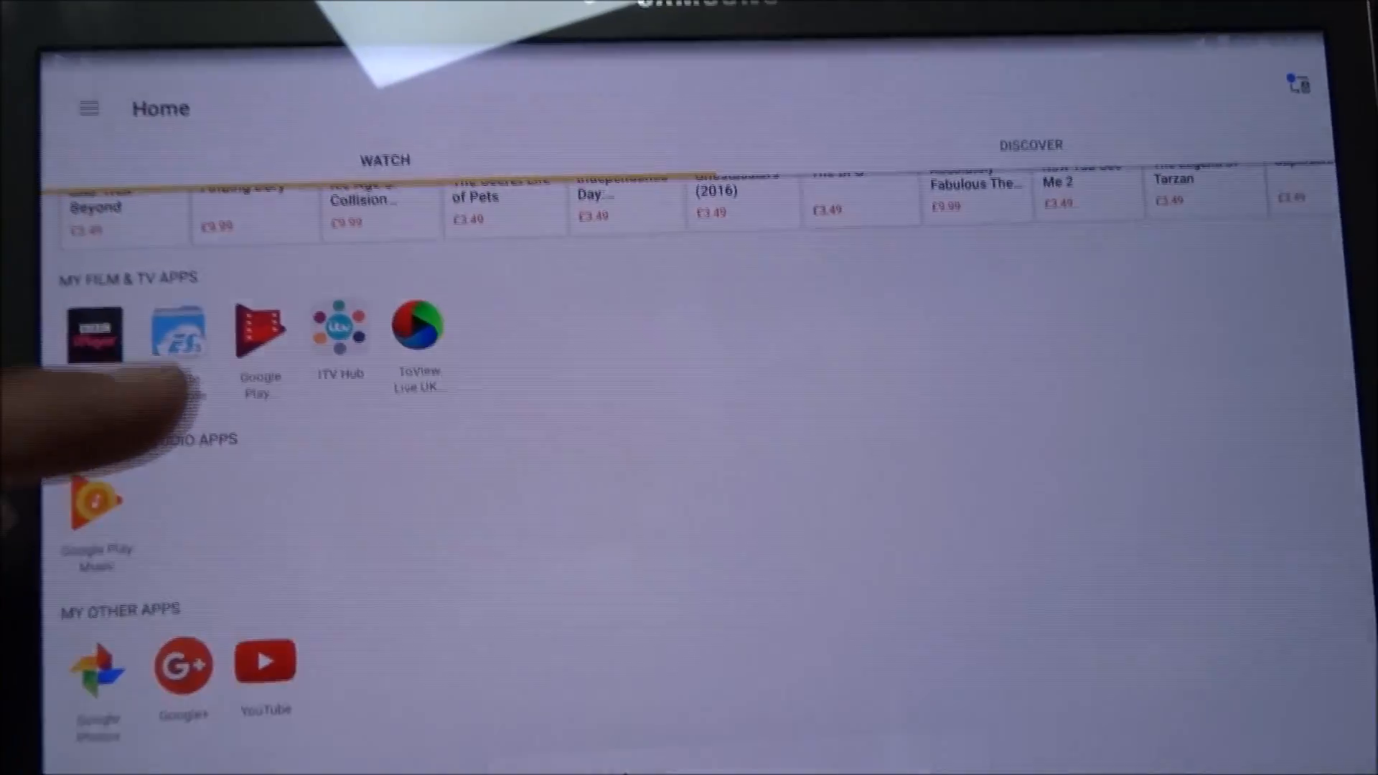